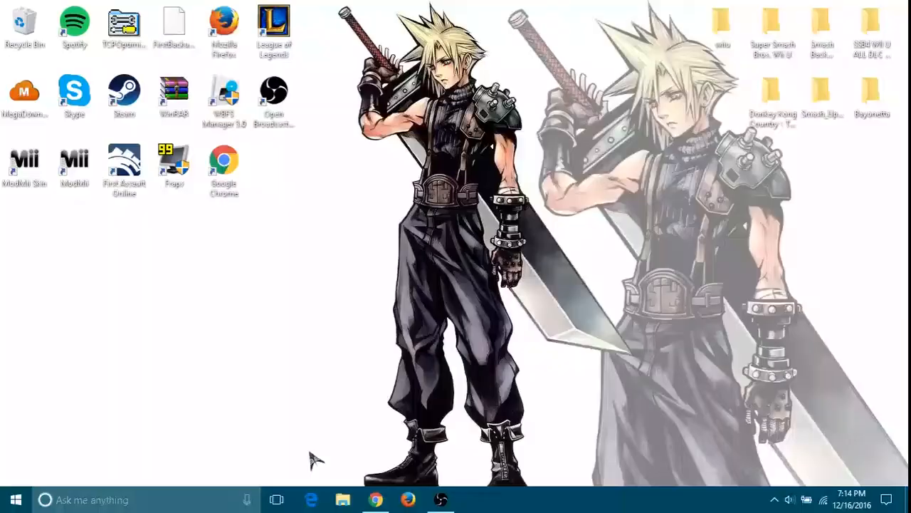
- Format the SDHC (G:) card as FAT32 with the volume label WII GAMES 2
left_click(342, 498)
type("W")
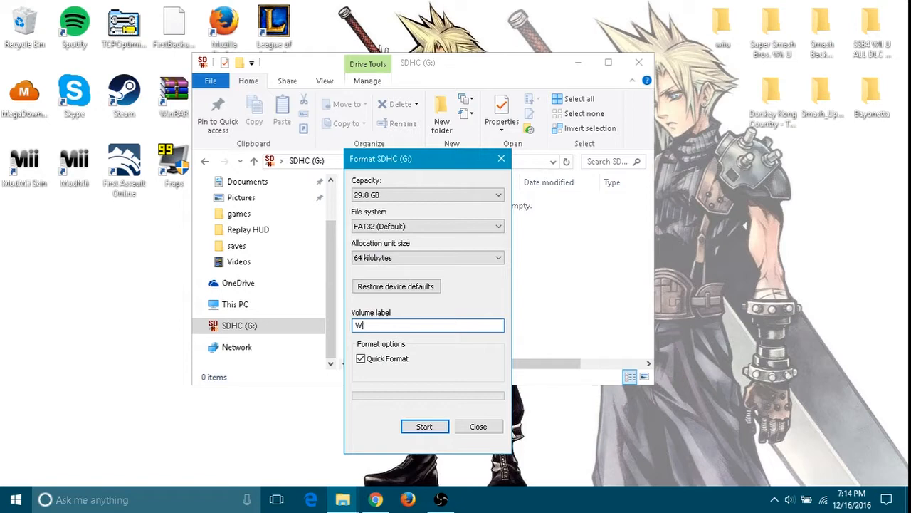
type("II GAMES 2")
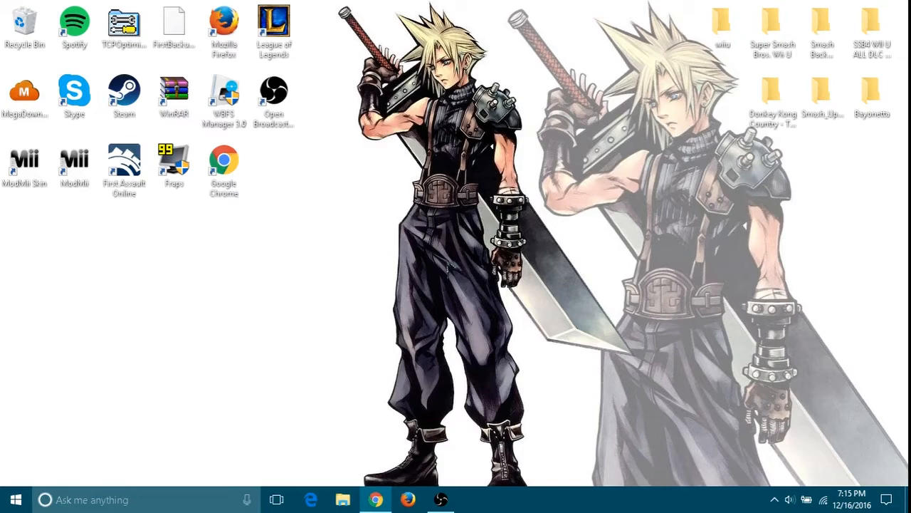
- Scroll the DarkUmbra MEGA Wii U Collection thread to the Donkey Kong Country Tropical Freeze entry
left_click(375, 499)
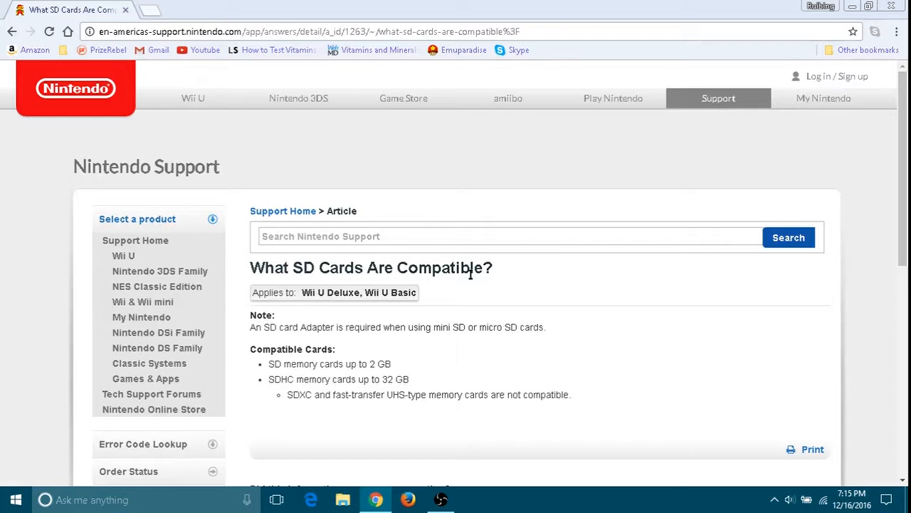
left_click(149, 9)
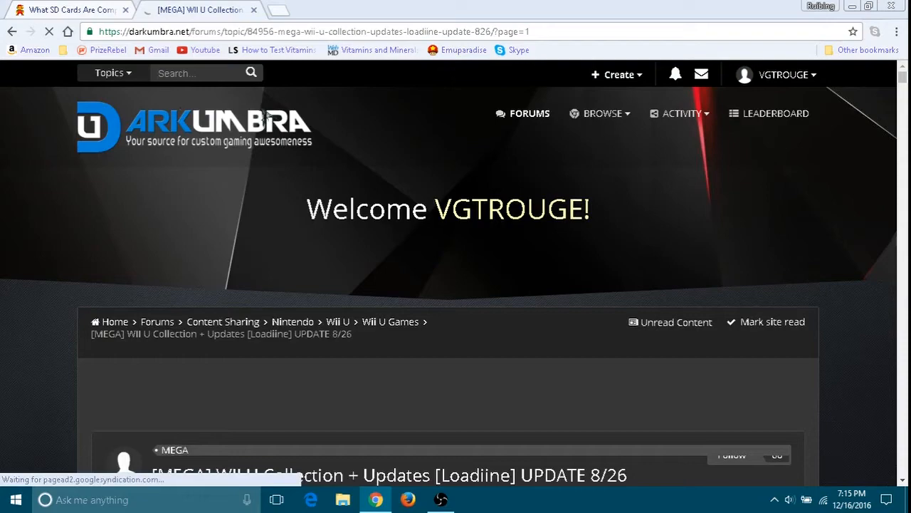
scroll("down", 3)
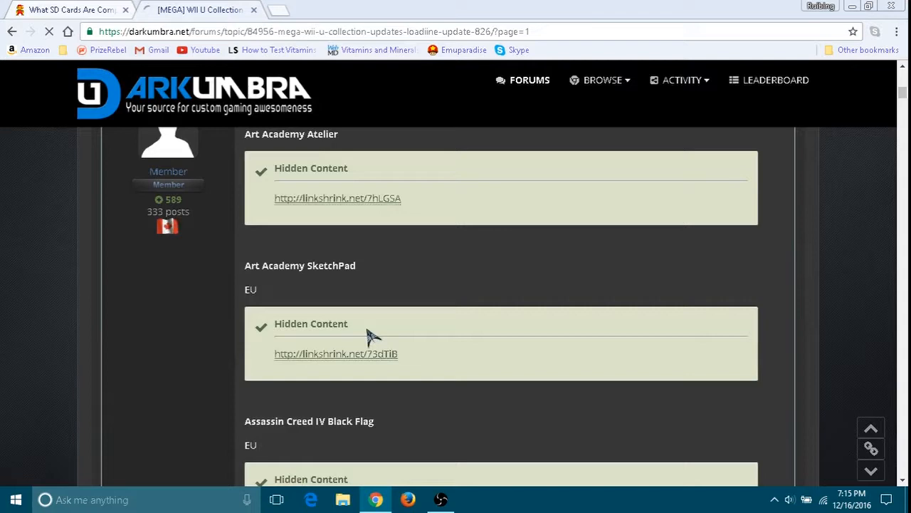
scroll("down", 3)
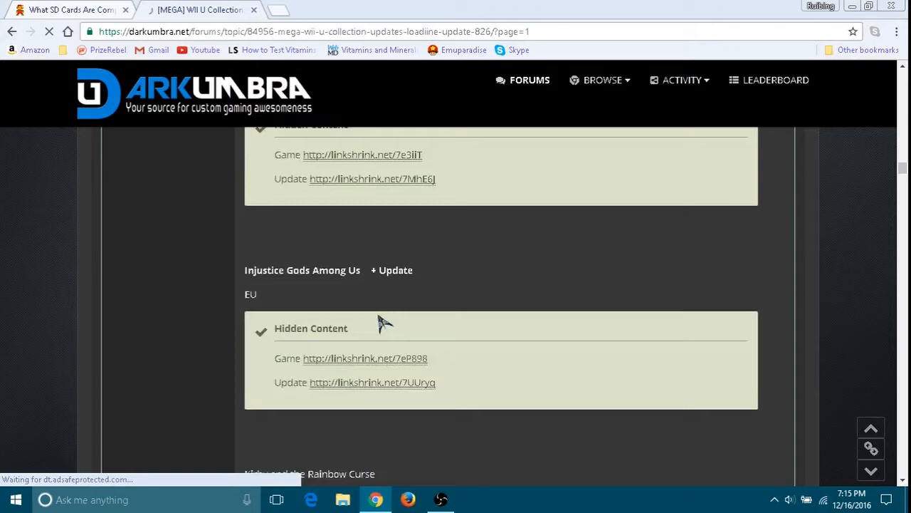
scroll("up", 3)
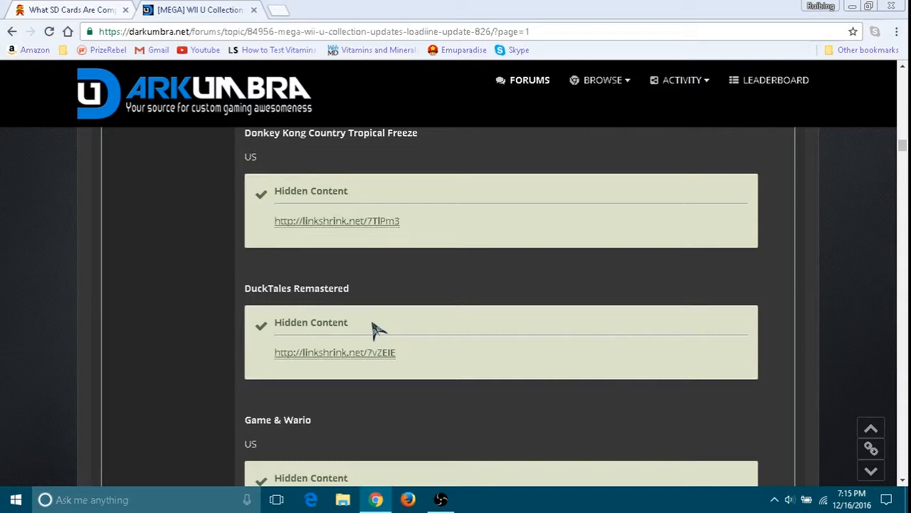
- Follow the Tropical Freeze linkshrink redirect and copy its MEGA link
left_click(336, 220)
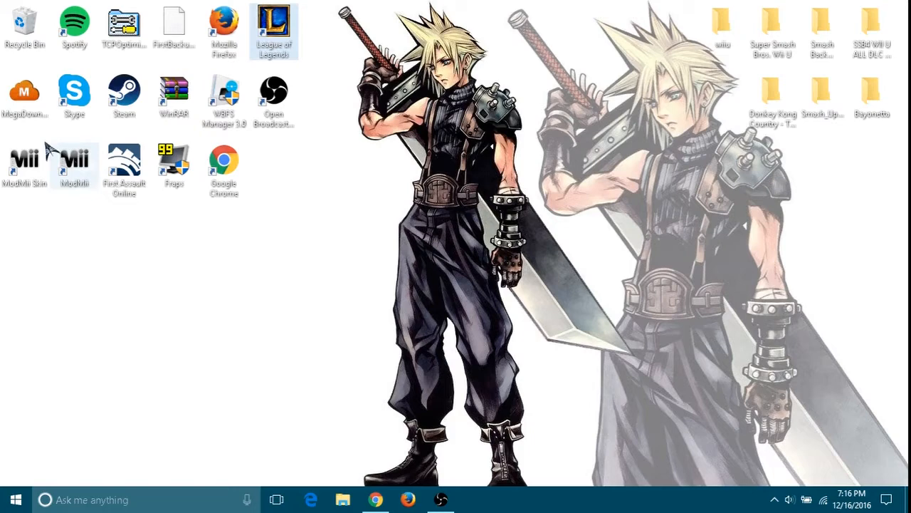
- Add the pasted mega.nz link in MEGA Downloader, saving to the Desktop with Start download checked
left_click_drag(26, 92, 476, 310)
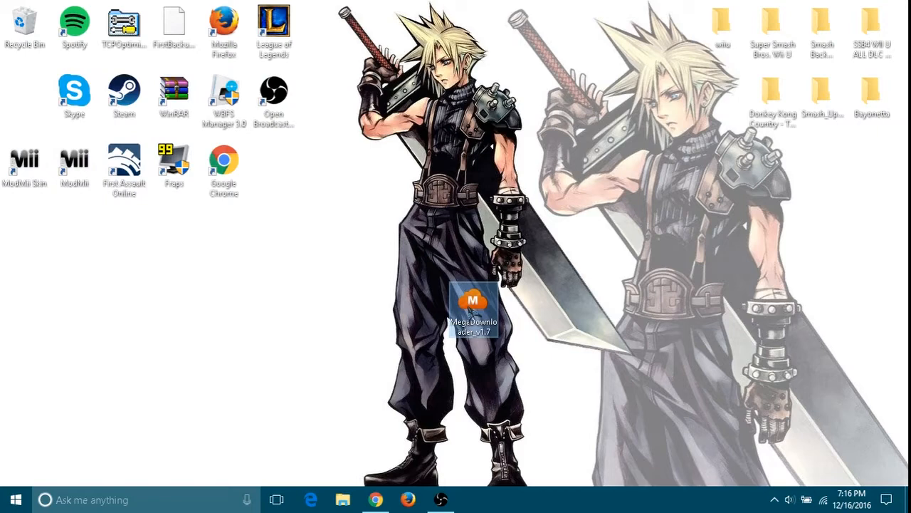
left_click_drag(476, 311, 26, 93)
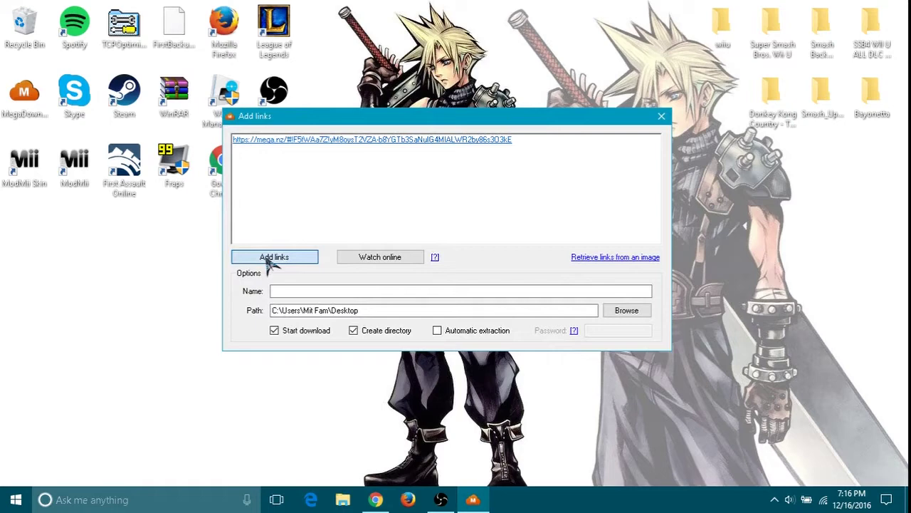
left_click(273, 256)
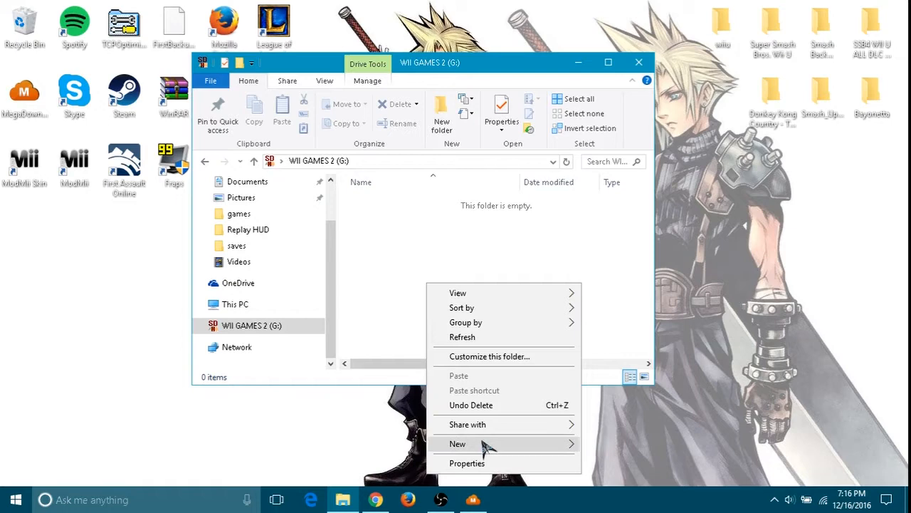
- Create a folder named wiiu on WII GAMES 2 (G:) and return to the browser
left_click(457, 444)
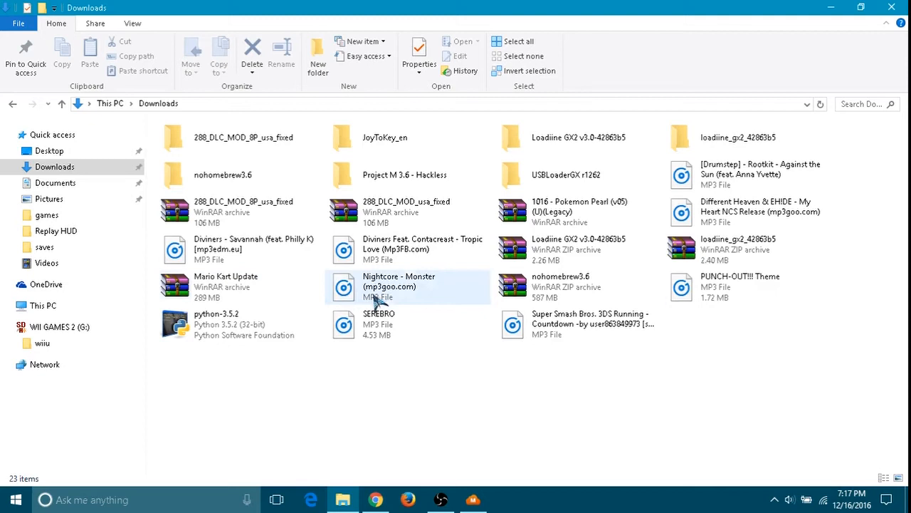
left_click(376, 499)
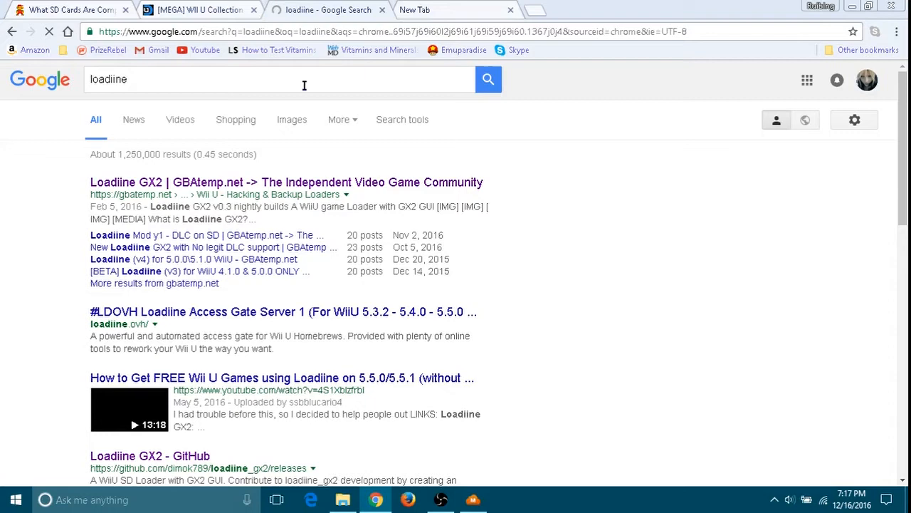
- Search Google for loadiine gx2 wii u download and reach the GitHub project's Releases
type("gx2 download")
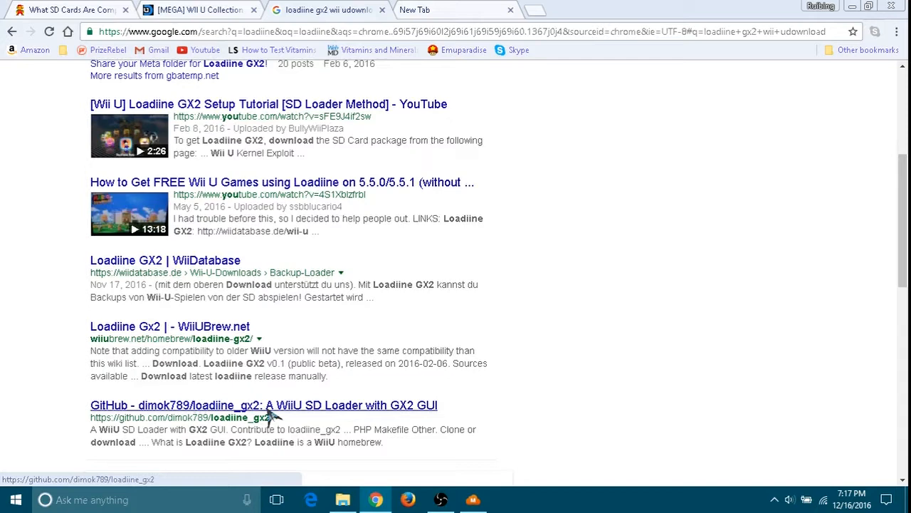
left_click(264, 404)
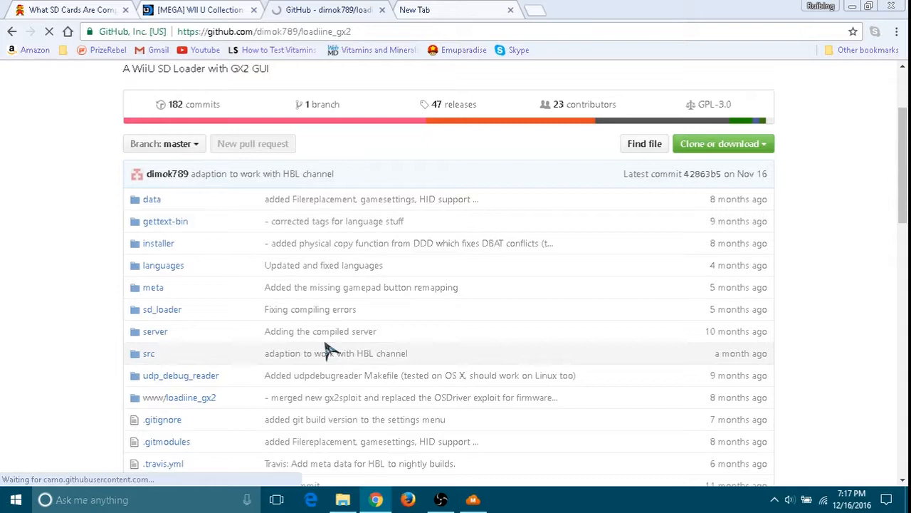
scroll("down", 3)
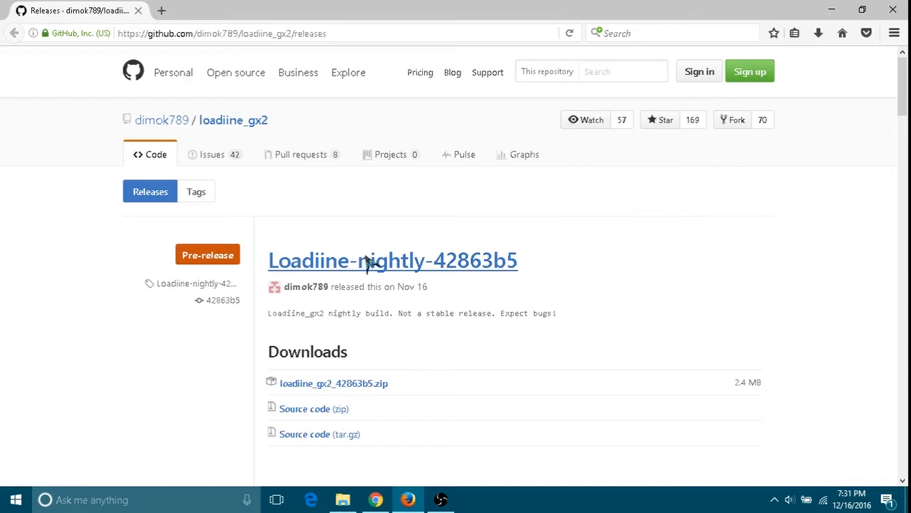
mouse_move(578, 207)
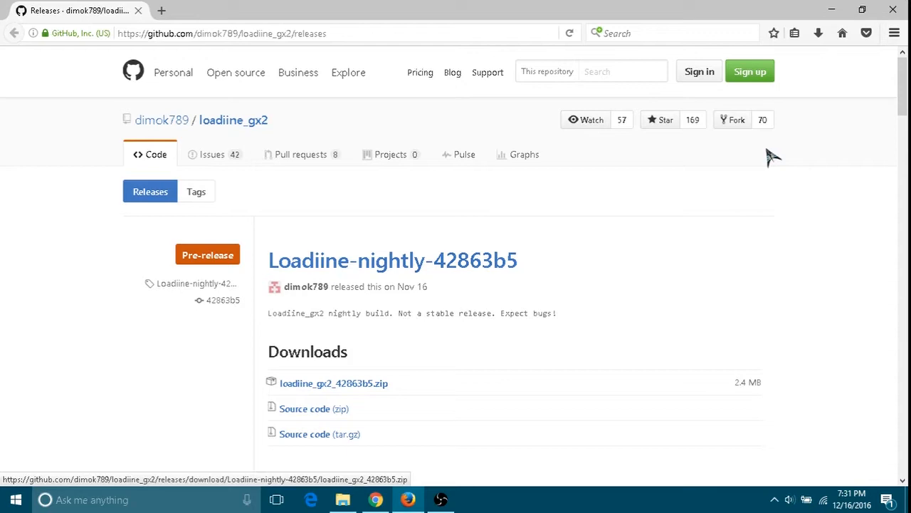
- Download loadiine_gx2_42863b5.zip from the Releases page and extract it
left_click(342, 499)
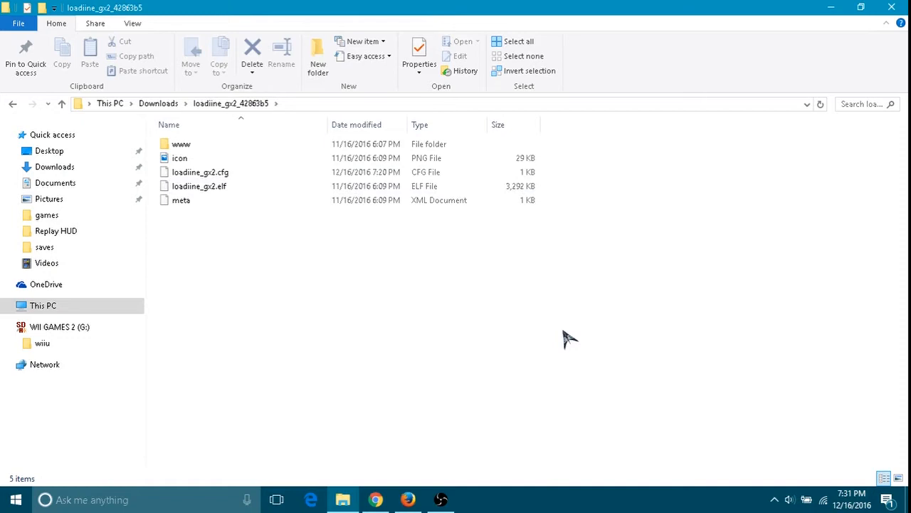
- Create G:\wiiu\apps with a loadiine_gx2 folder inside and enter it
left_click(201, 171)
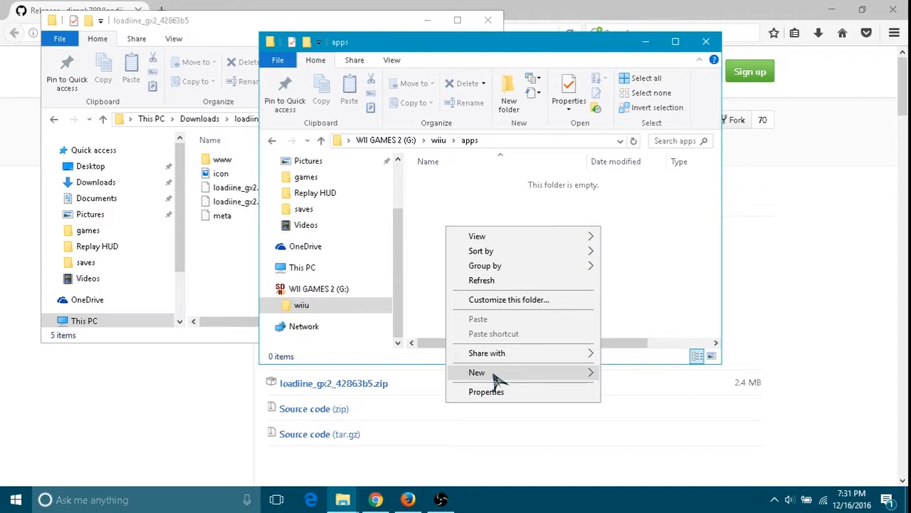
left_click(477, 372)
type("loadiine_gx2")
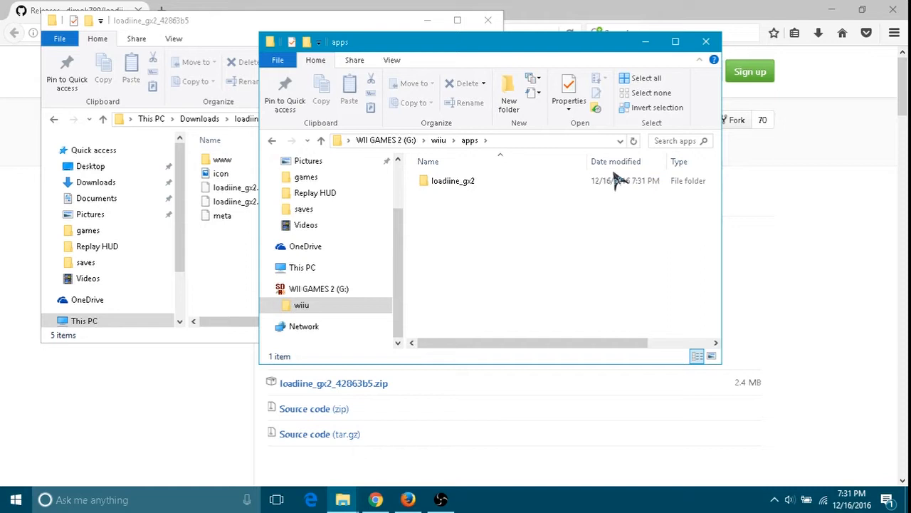
double_click(453, 180)
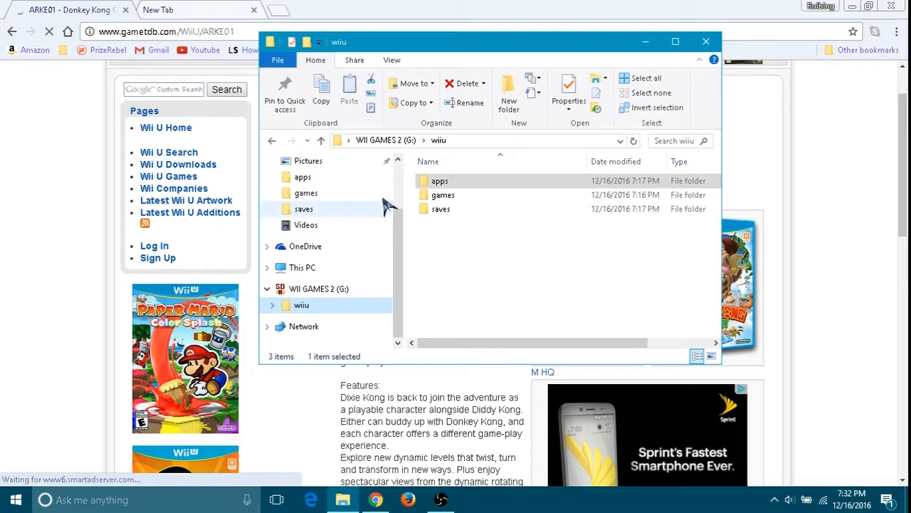
- Rename the SD card game folder to Donkey Kong - Tropical Freeze [ARKE01]
double_click(443, 194)
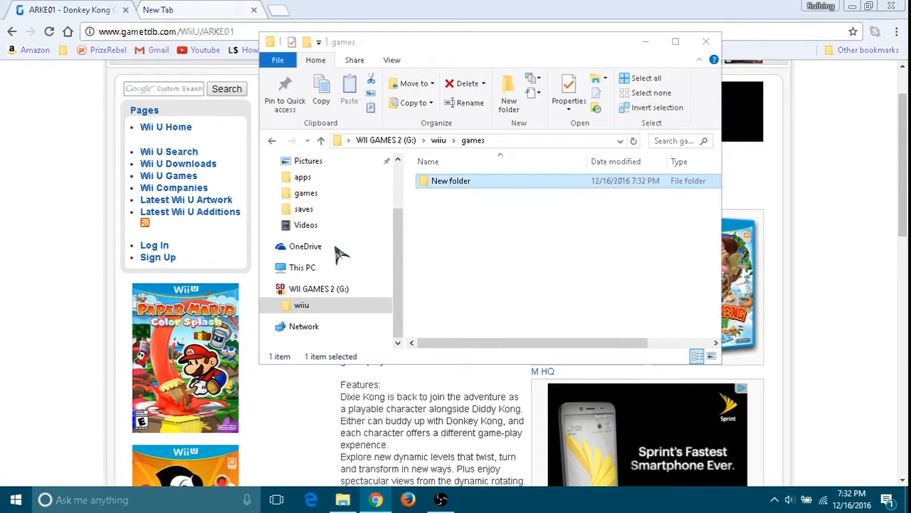
type("Donkey")
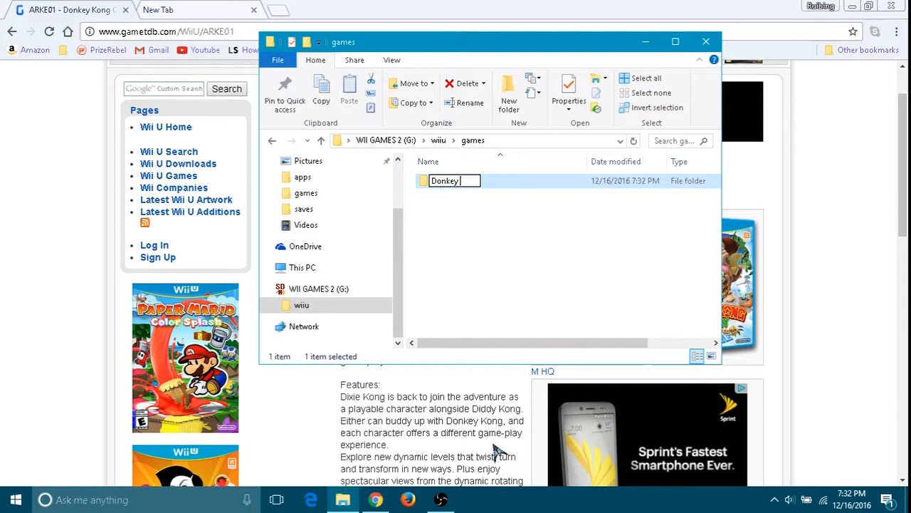
type("Kong - Tropical Freeze [ARKE01")
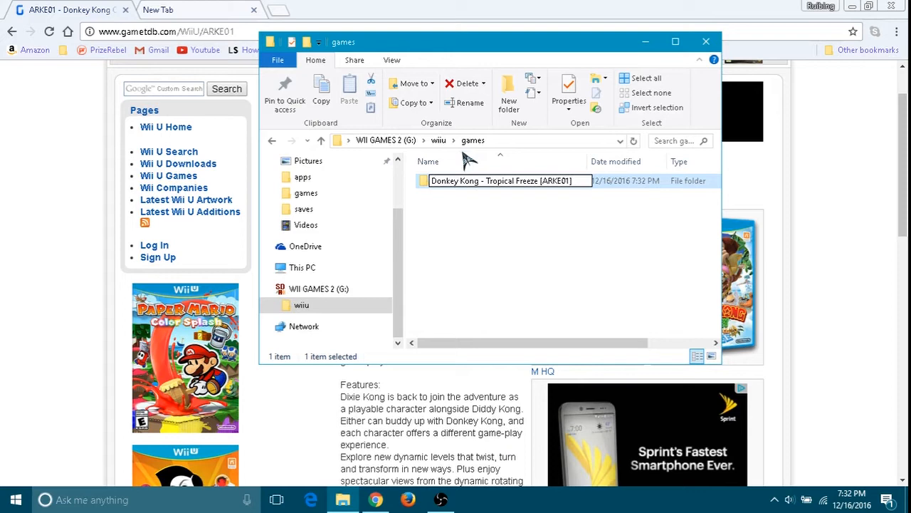
left_click(591, 249)
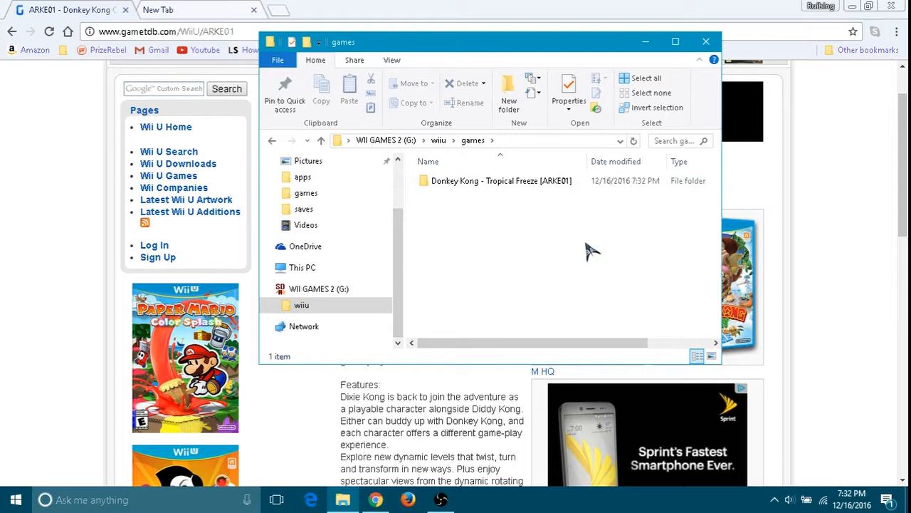
- Copy that folder name and create a matching folder inside wiiu\saves
right_click(501, 180)
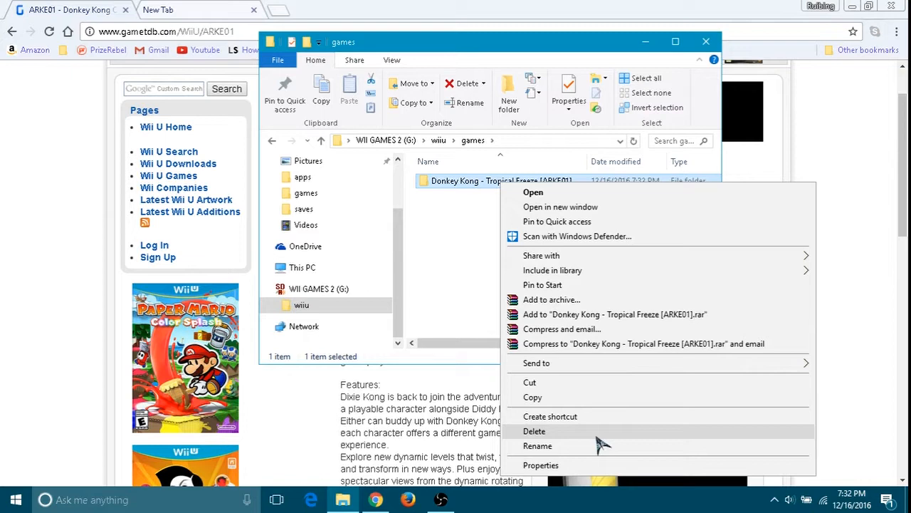
left_click(538, 444)
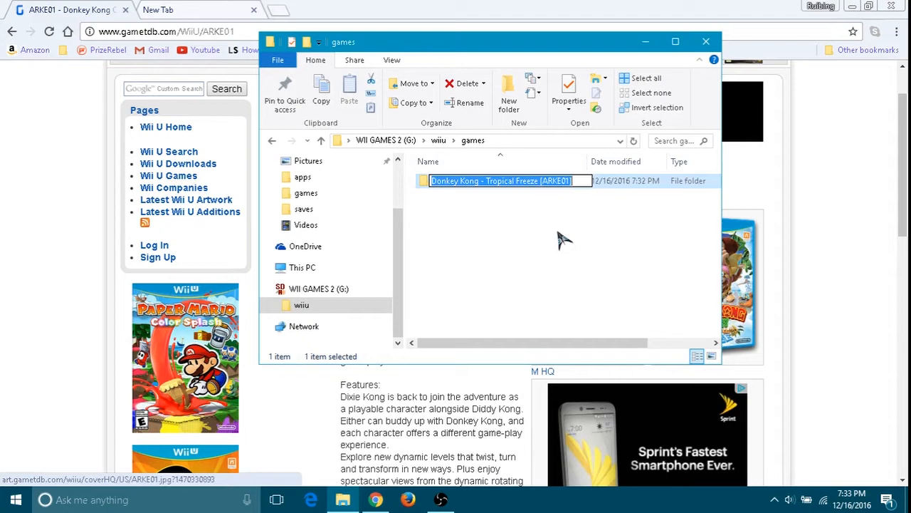
left_click(305, 208)
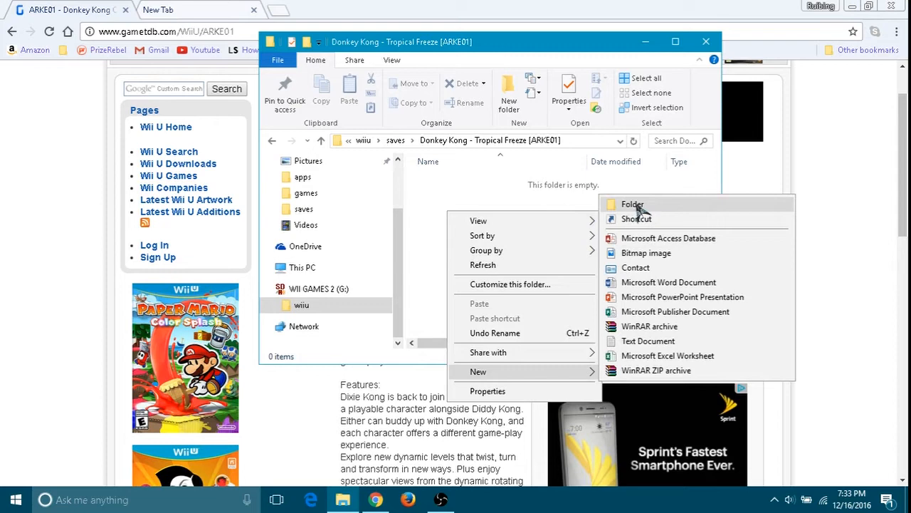
left_click(632, 205)
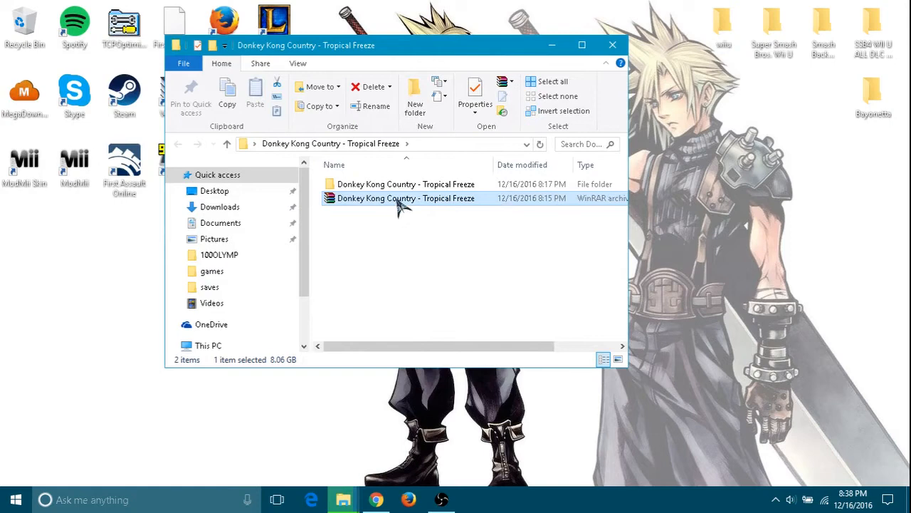
- Copy code, content and meta from the extracted game into G:\wiiu\games\Donkey Kong - Tropical Freeze [ARKE01]
double_click(405, 184)
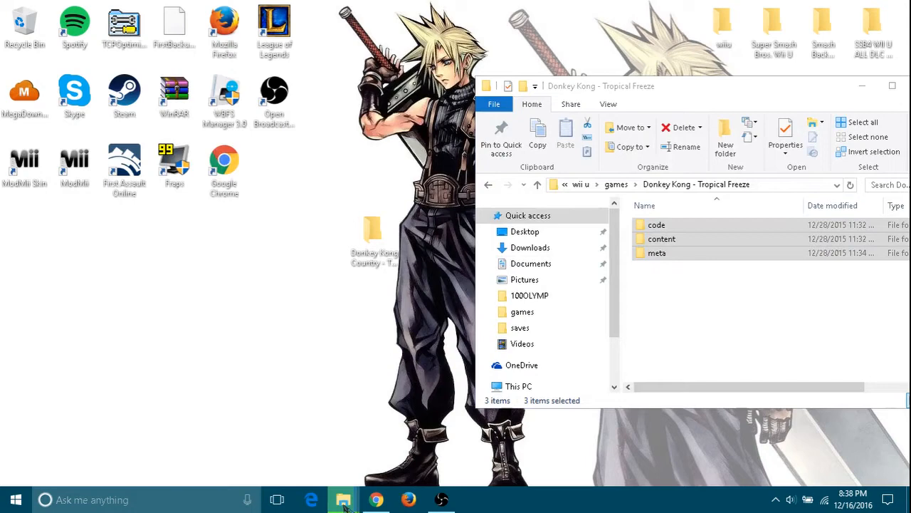
left_click(343, 499)
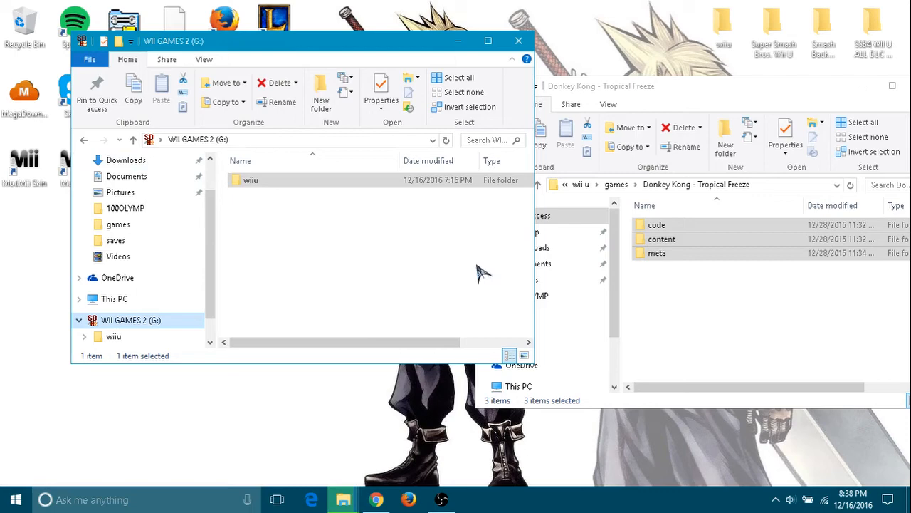
double_click(251, 179)
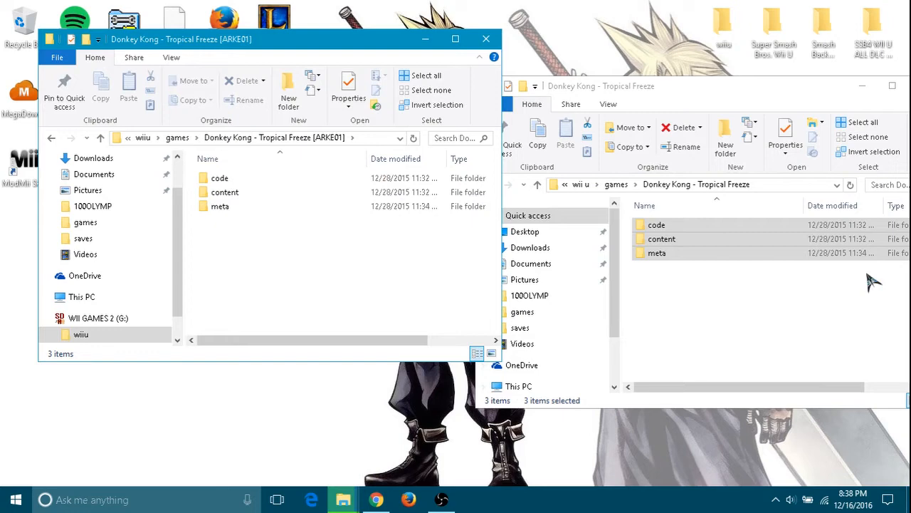
mouse_move(342, 499)
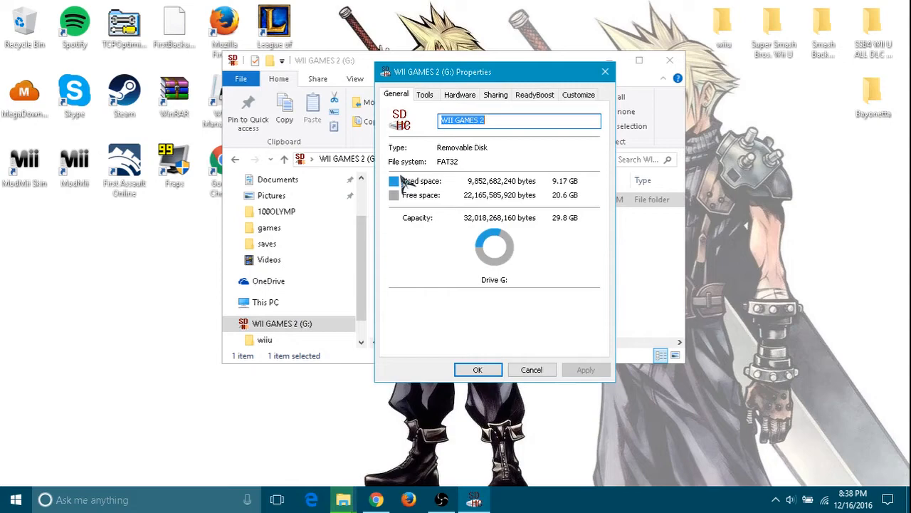
- Browse the Destructoid Wii U file size list to find Donkey Kong Country: Tropical Freeze at 10GB
left_click(376, 498)
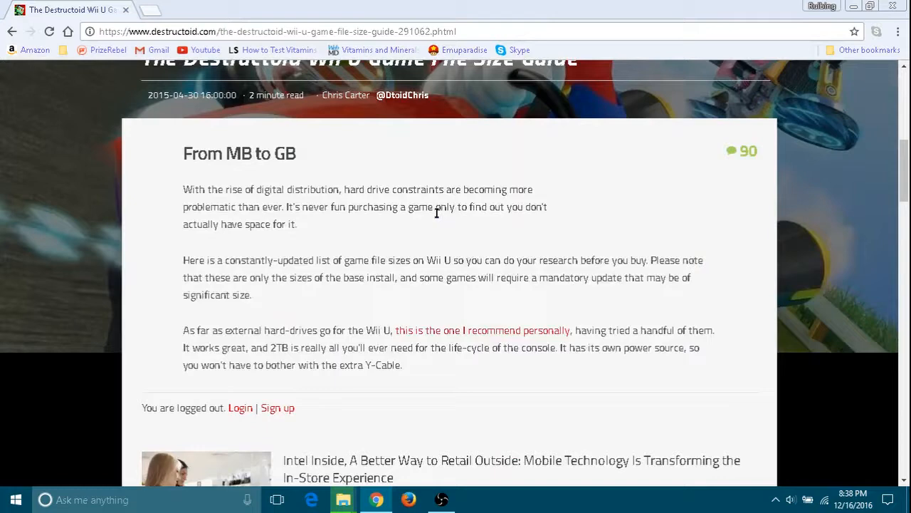
scroll("up", 3)
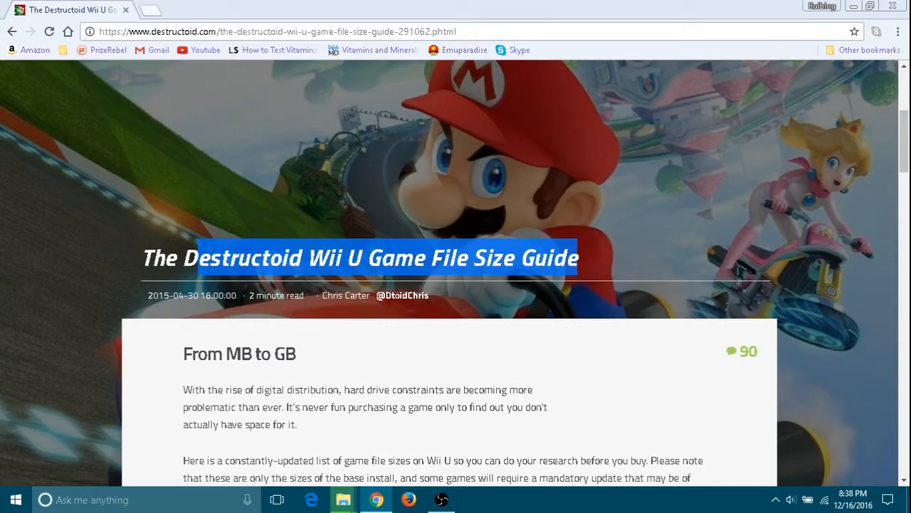
scroll("down", 3)
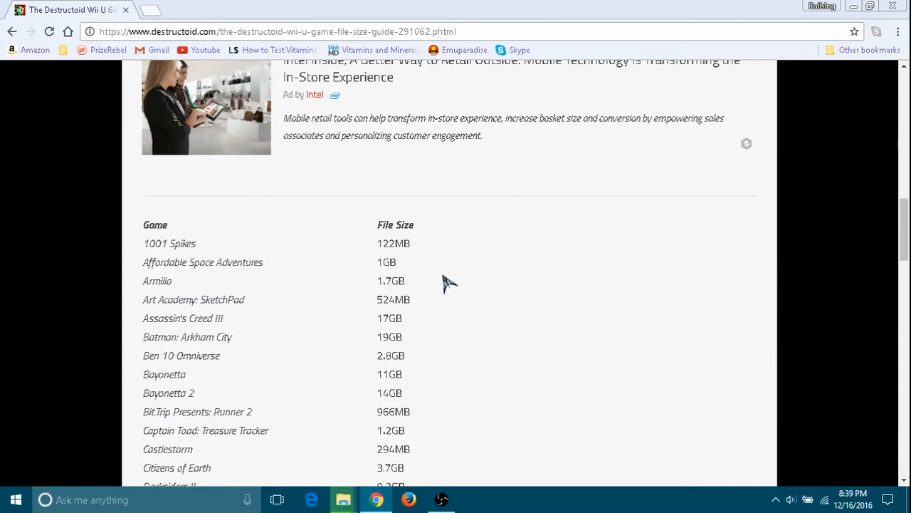
double_click(381, 262)
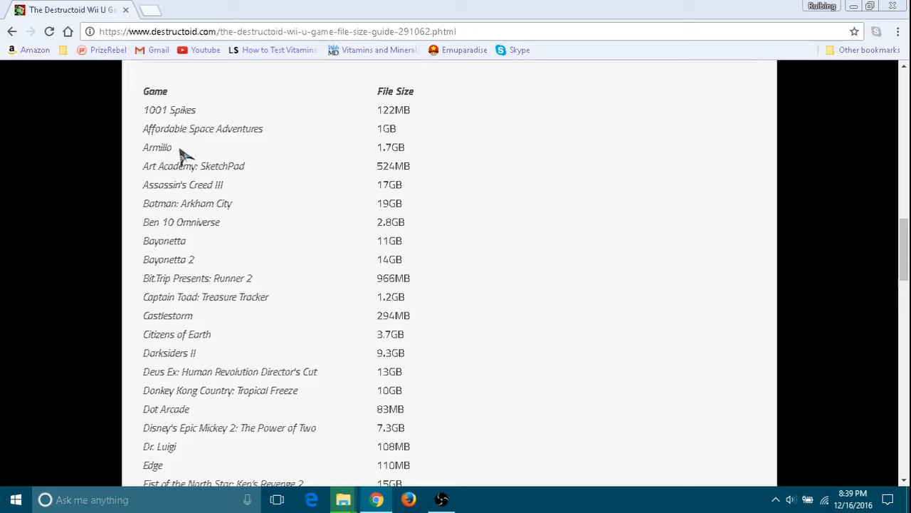
scroll("down", 3)
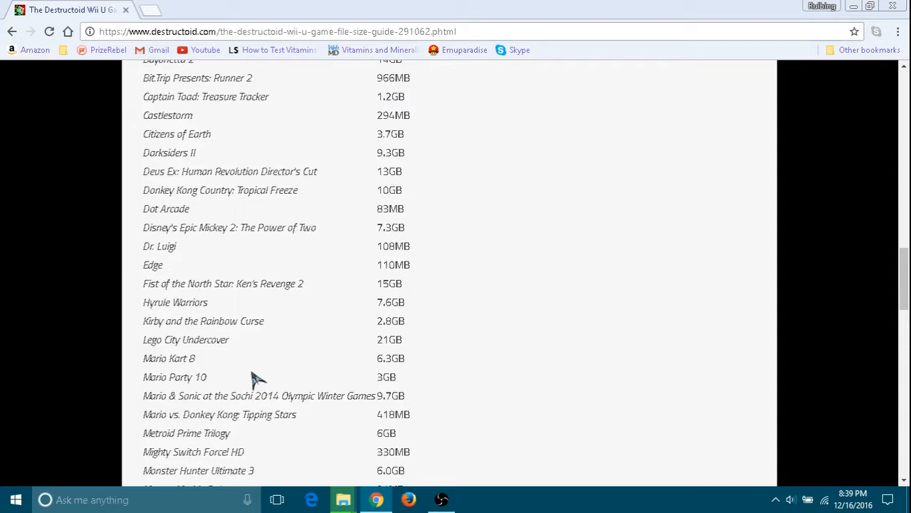
scroll("up", 3)
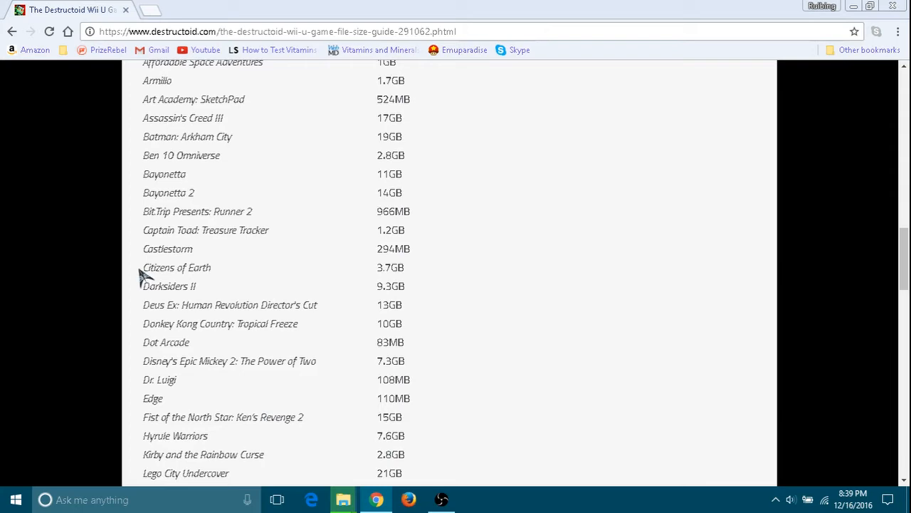
scroll("down", 3)
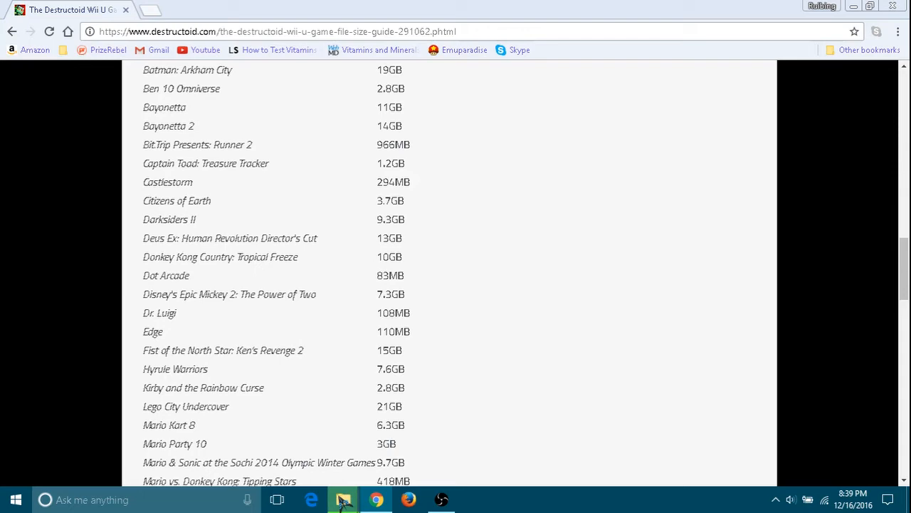
scroll("down", 3)
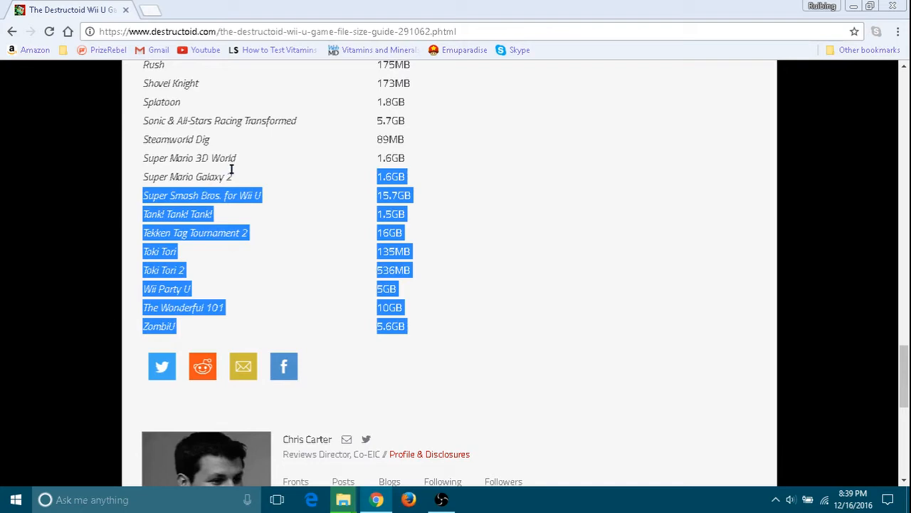
scroll("up", 3)
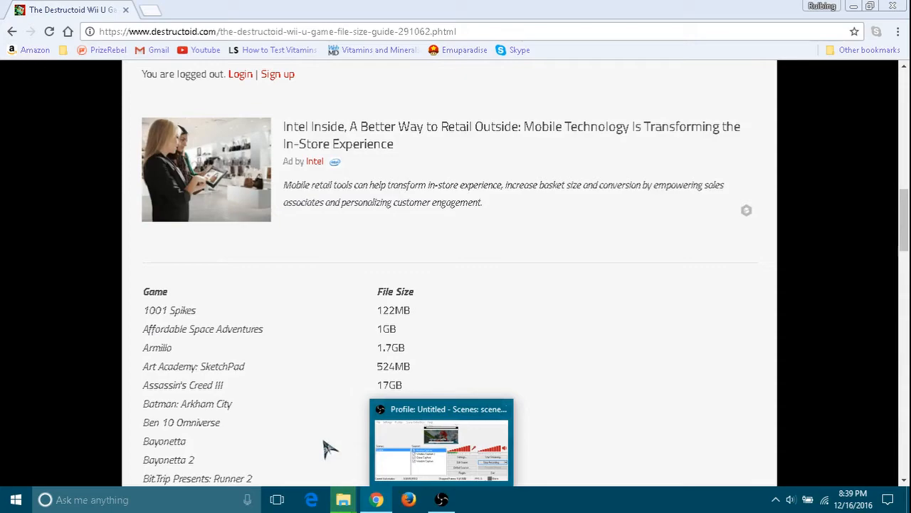
scroll("up", 3)
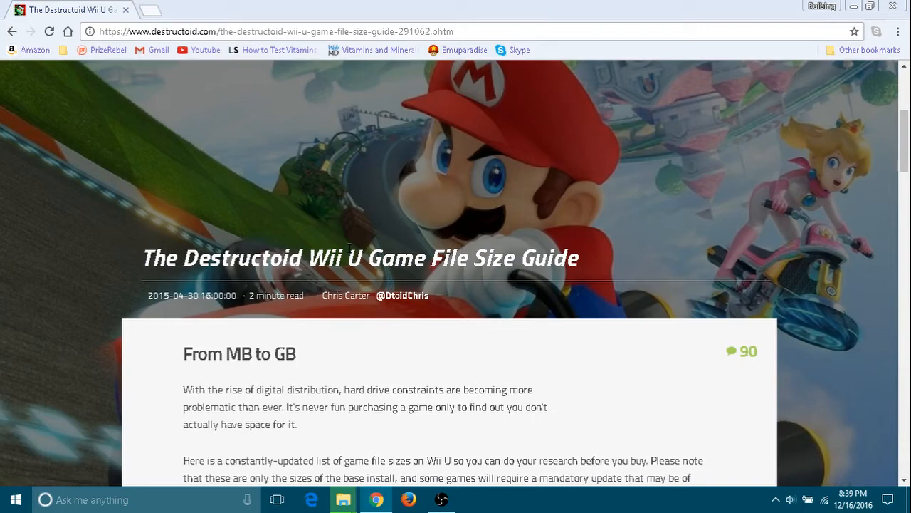
scroll("down", 3)
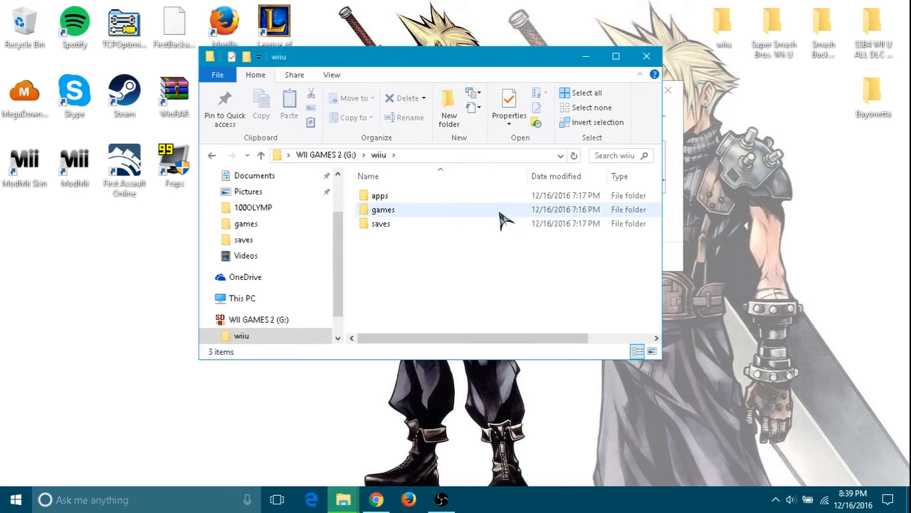
- Check the saves folder, then reach Donkey Kong - Tropical Freeze [ARKE01] showing code, content and meta
double_click(380, 223)
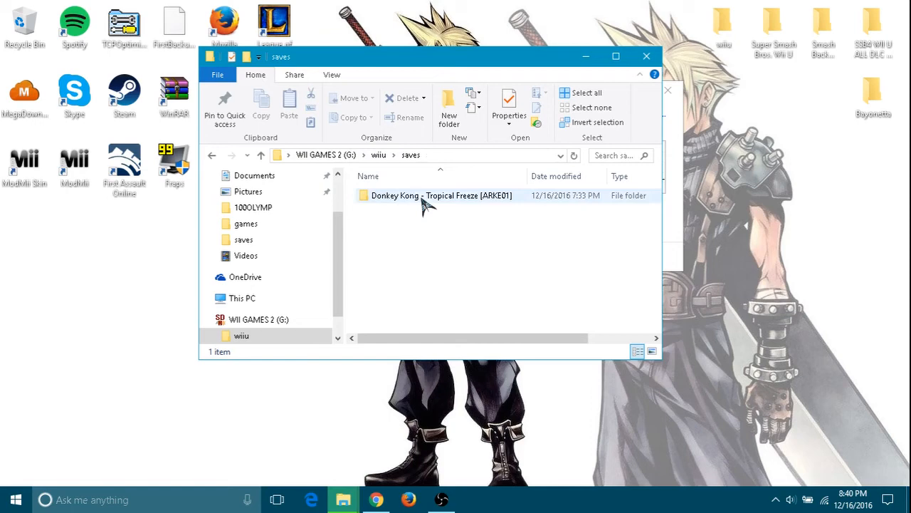
double_click(438, 195)
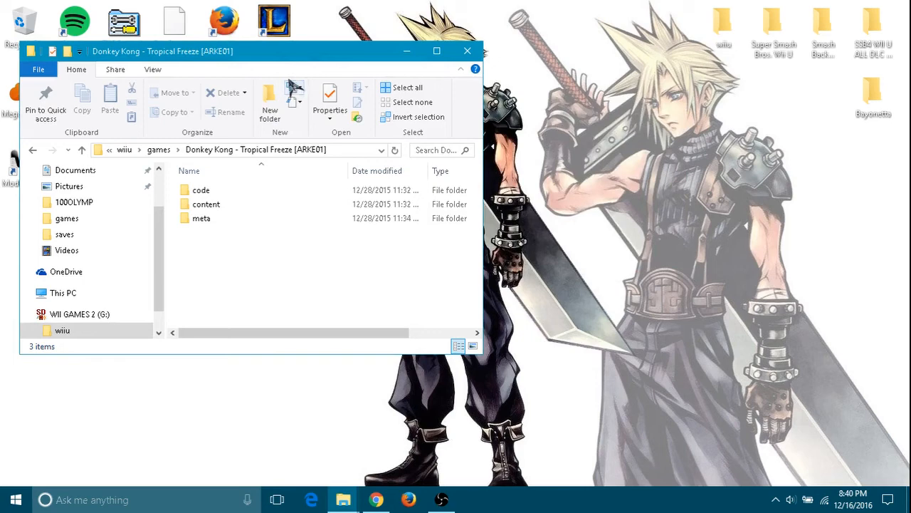
right_click(332, 336)
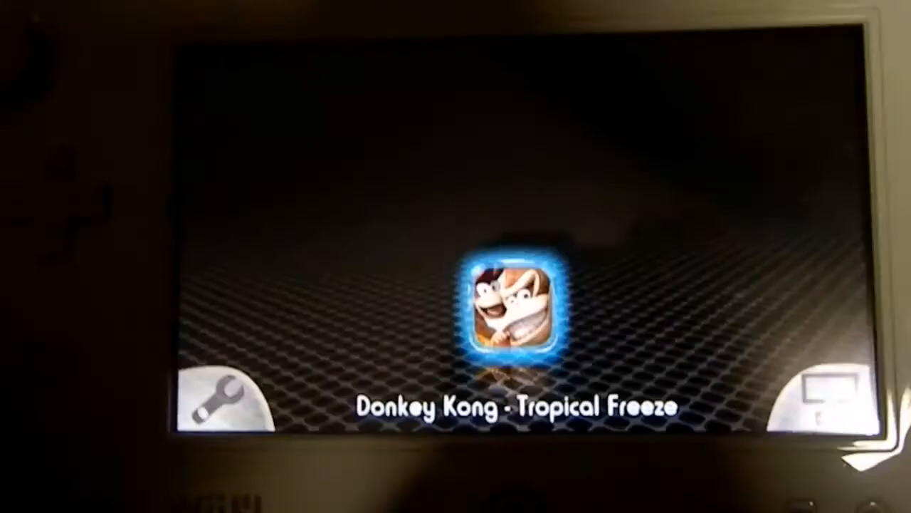
- Select Donkey Kong - Tropical Freeze in Loadiine GX2 so its title banner shows
left_click(507, 313)
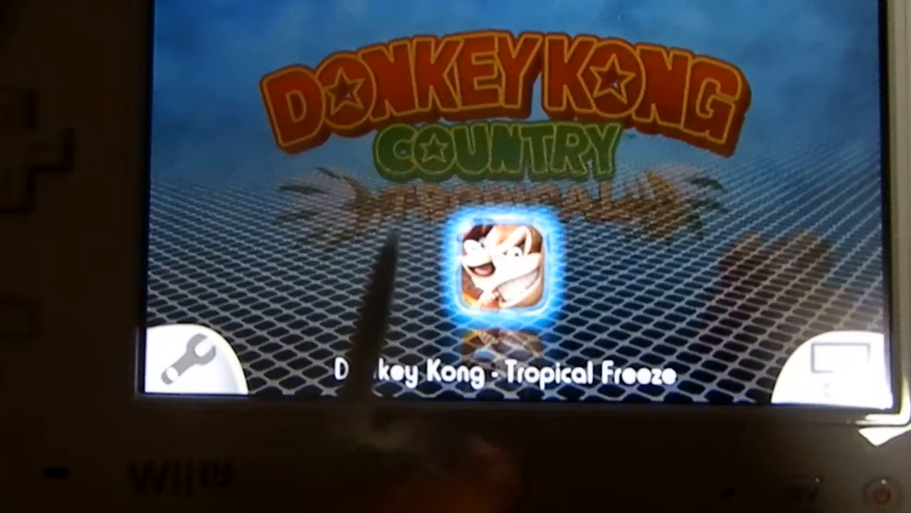